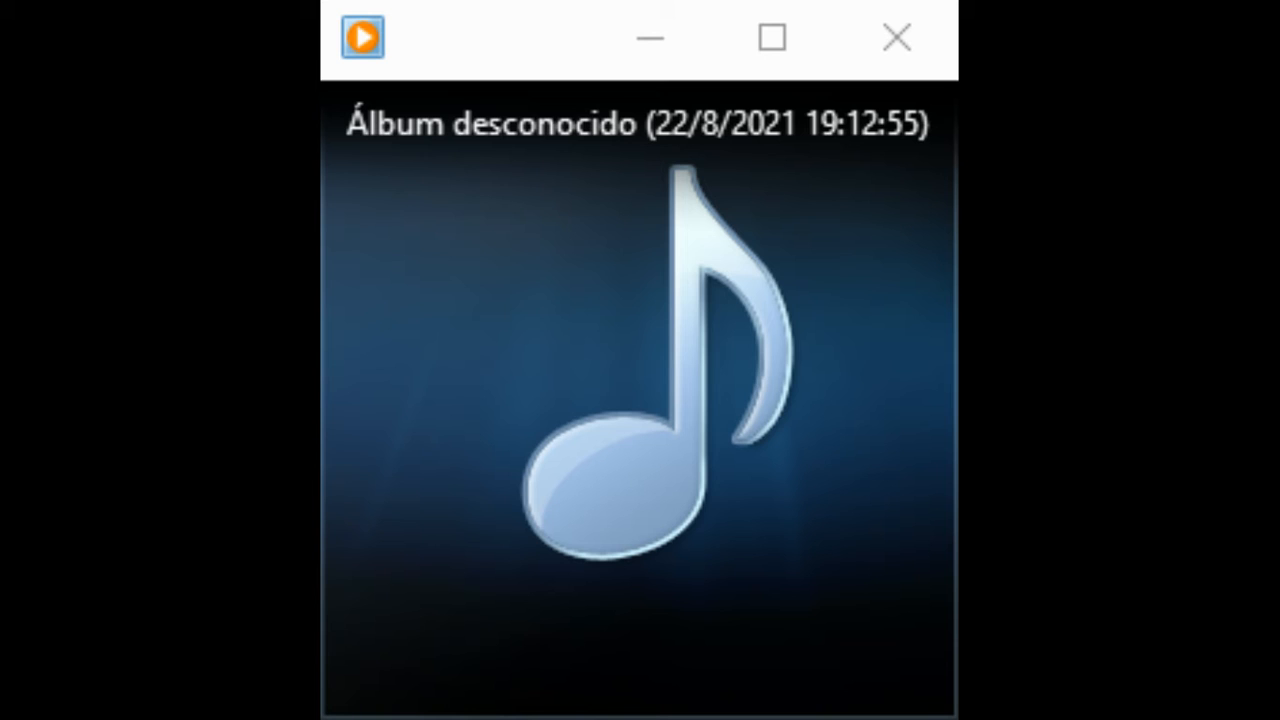
click(636, 652)
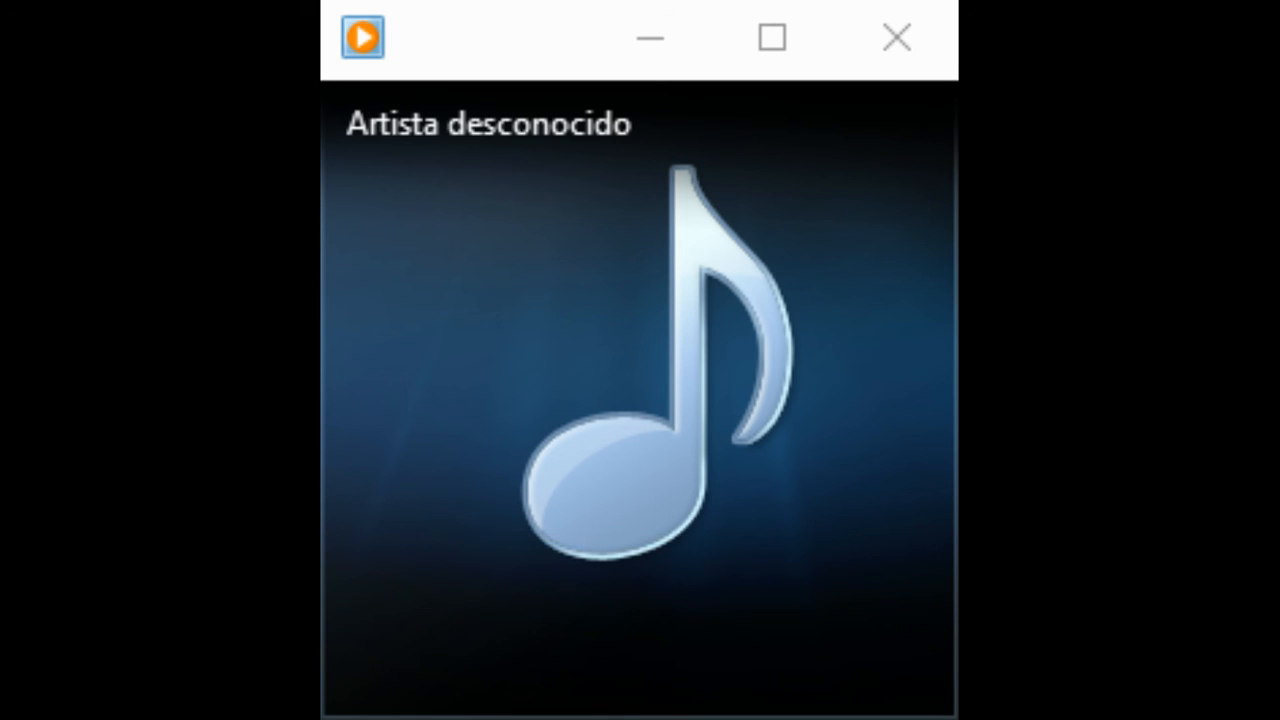
click(636, 650)
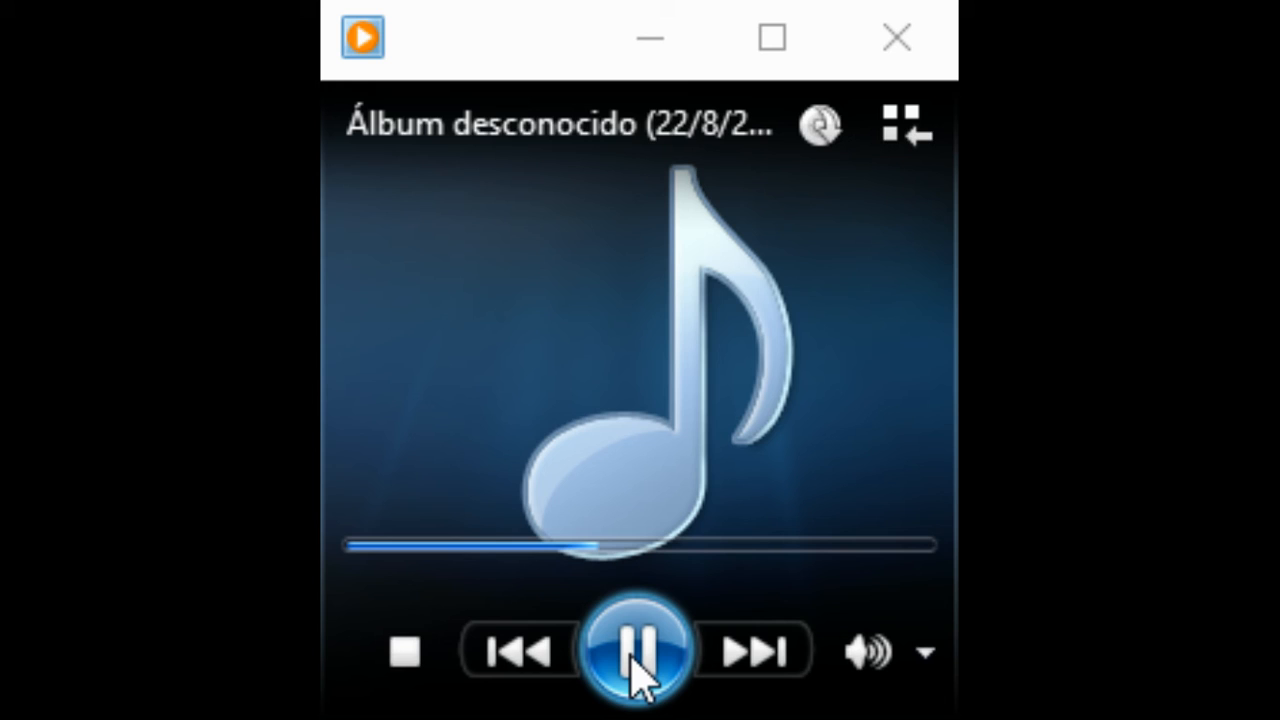
click(752, 652)
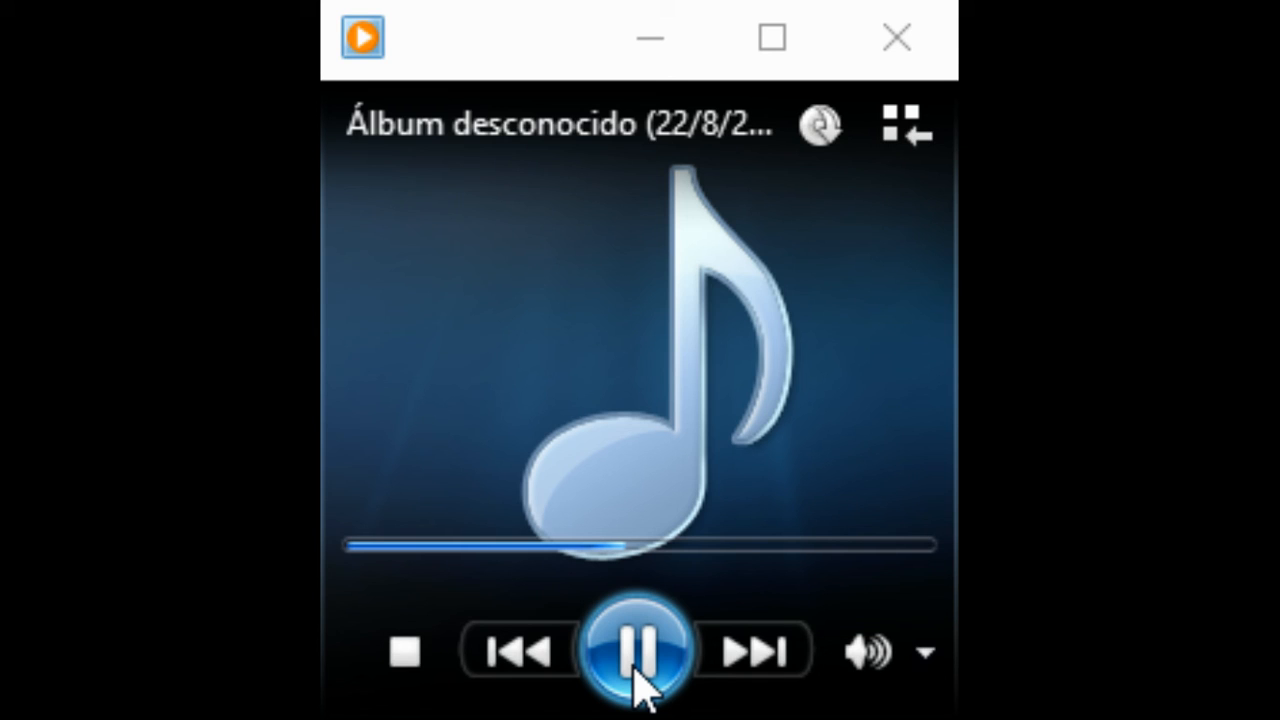
click(752, 652)
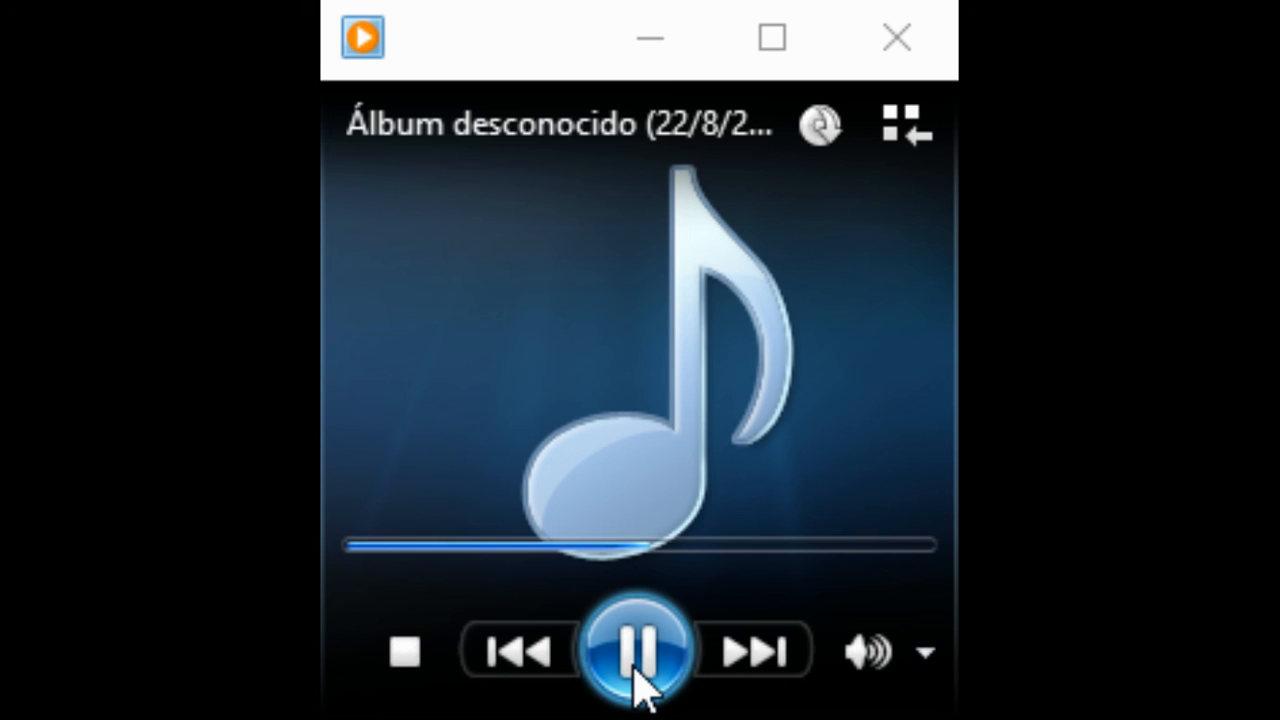
click(752, 652)
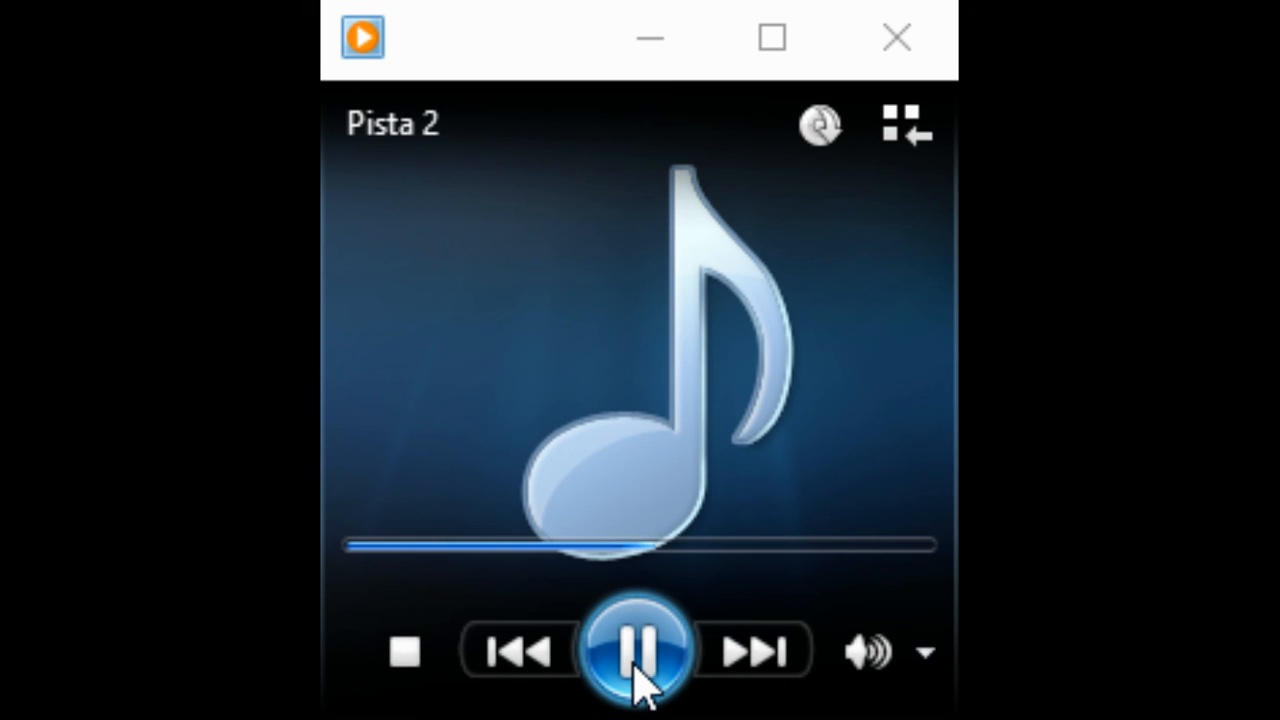